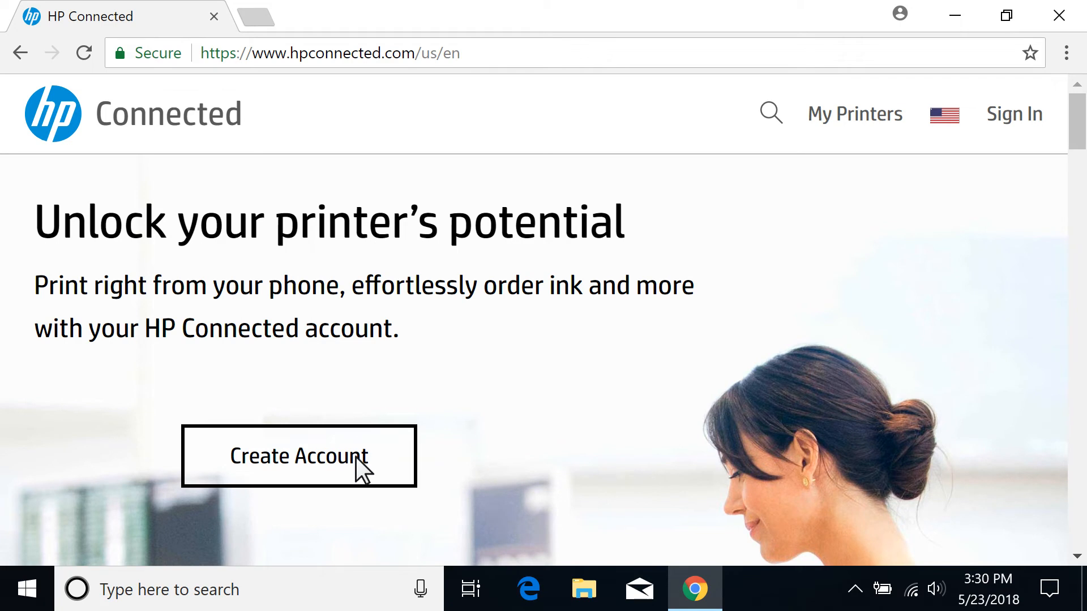
Create the account with Terms of Use accepted and confirm the name and email as correct
click(297, 457)
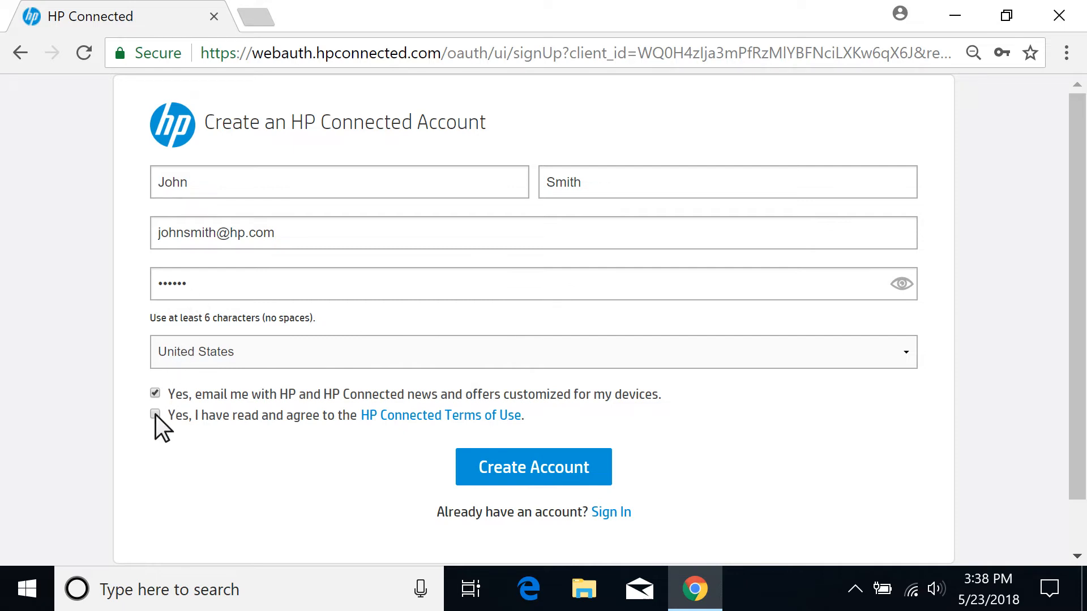
click(155, 414)
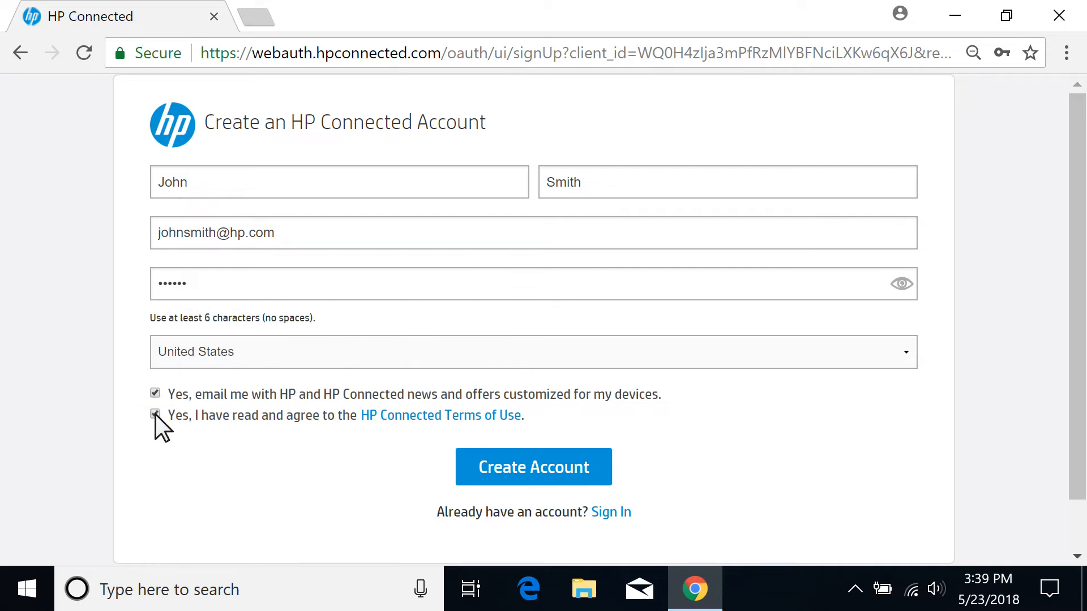
click(533, 466)
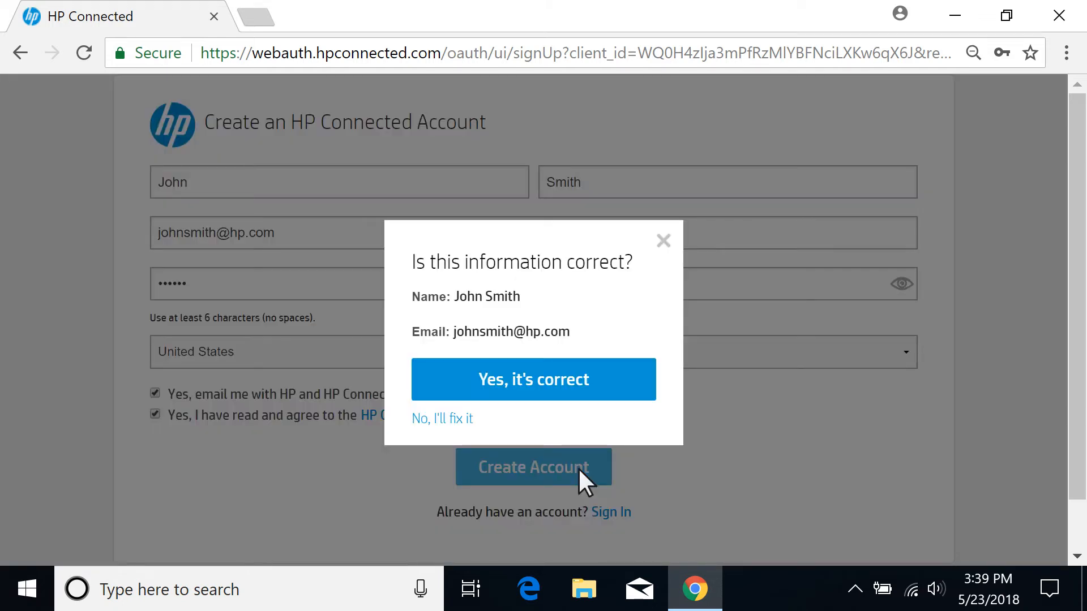
click(533, 379)
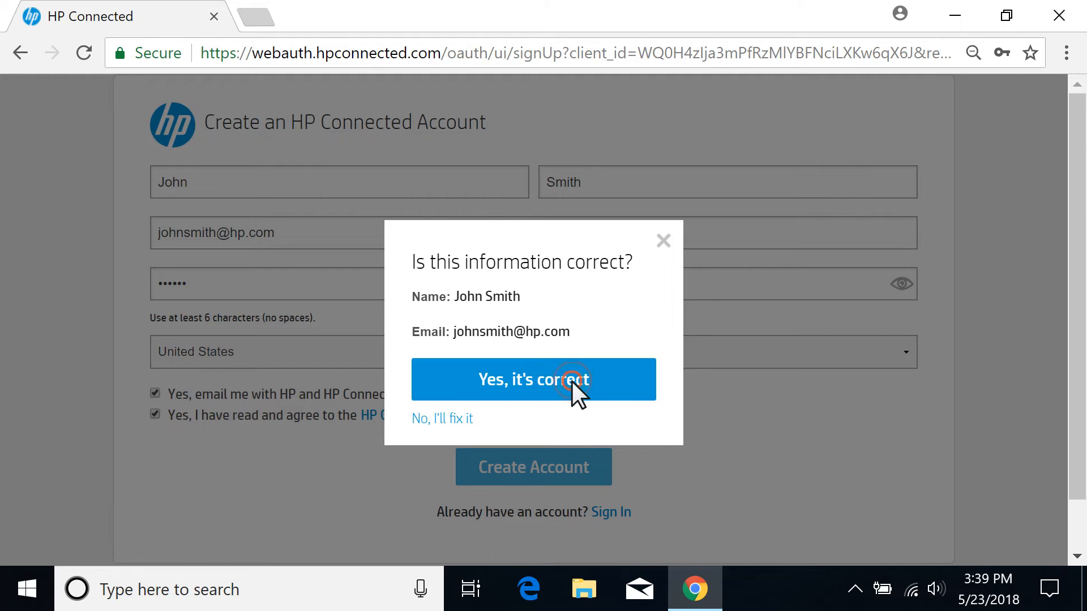
click(533, 379)
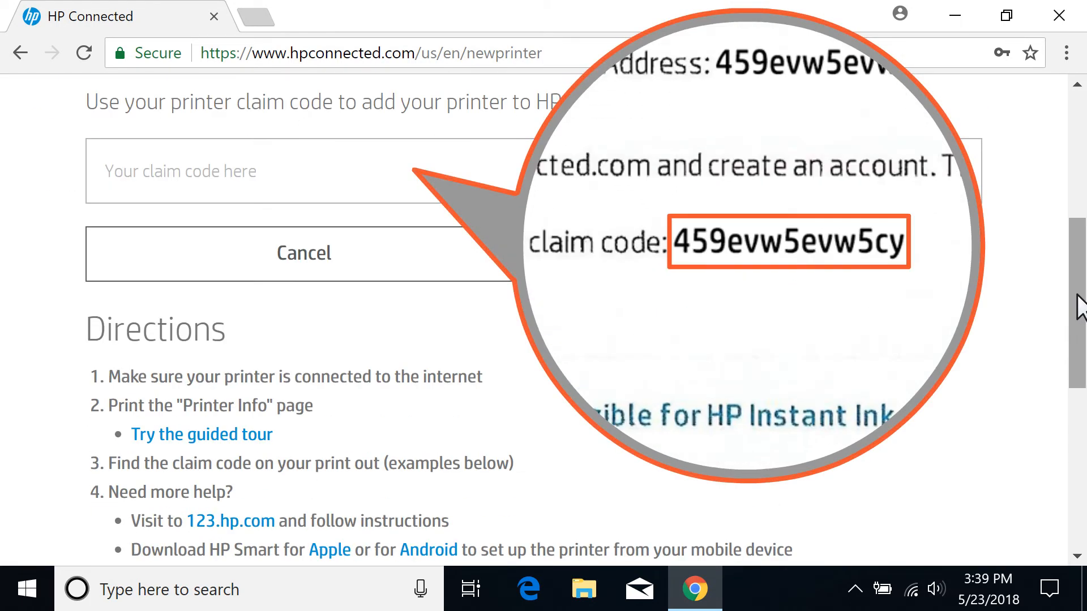
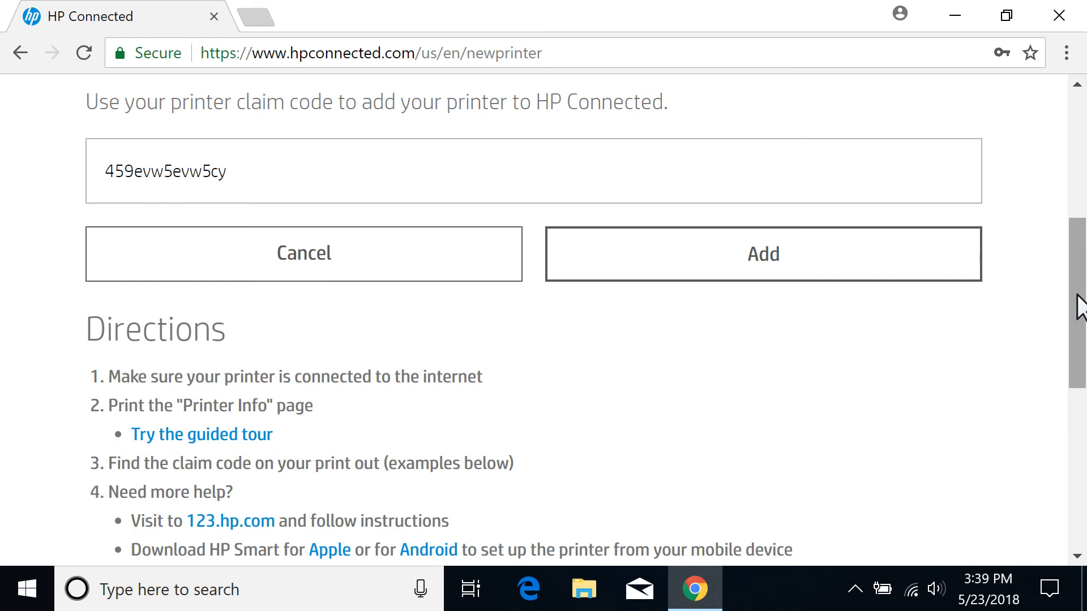
click(762, 254)
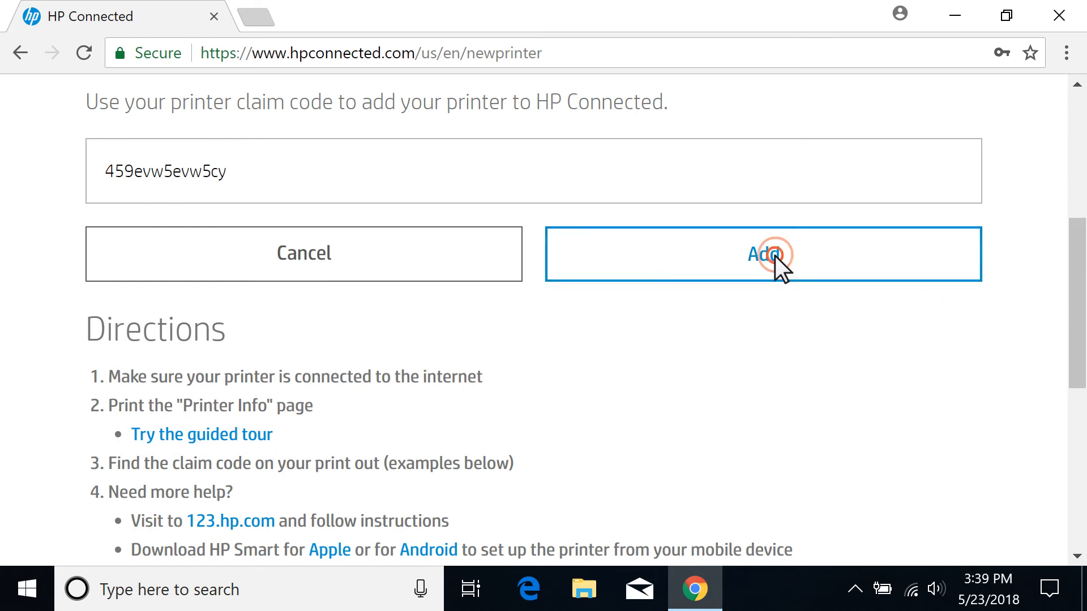
click(762, 253)
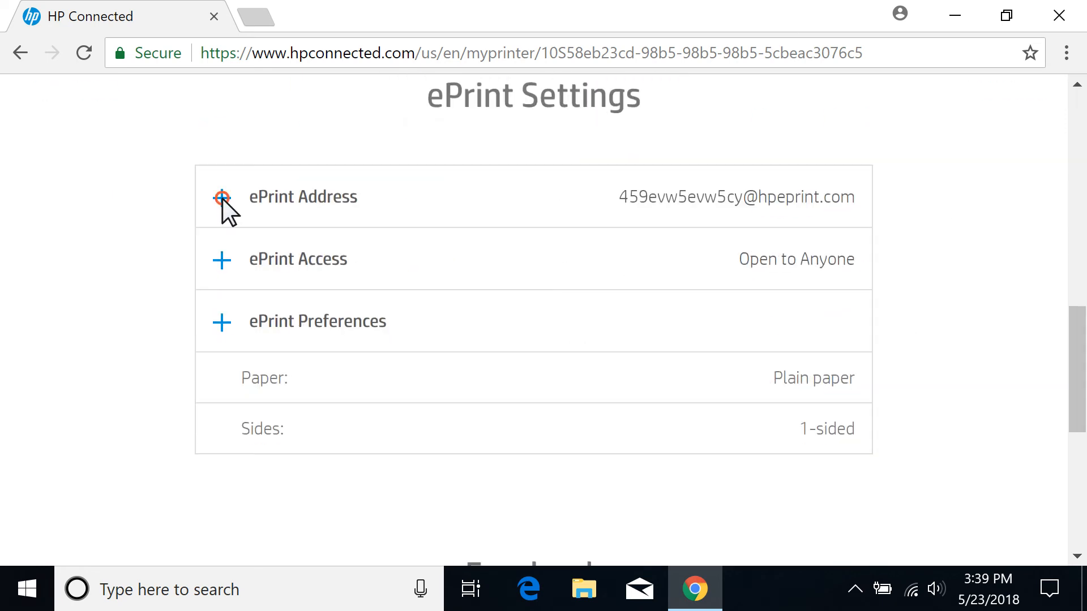
click(222, 197)
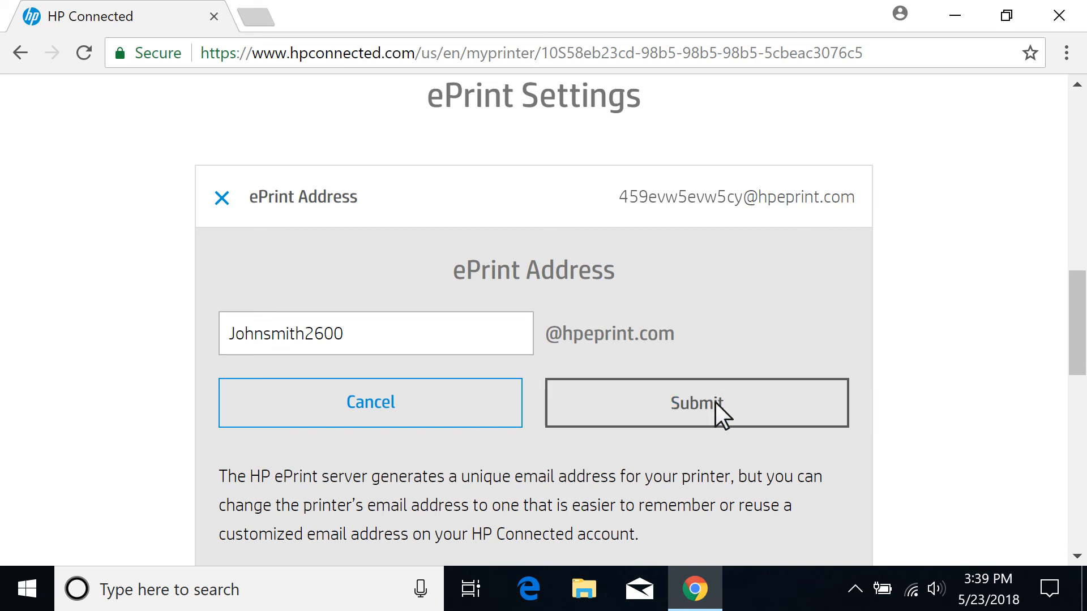
click(696, 403)
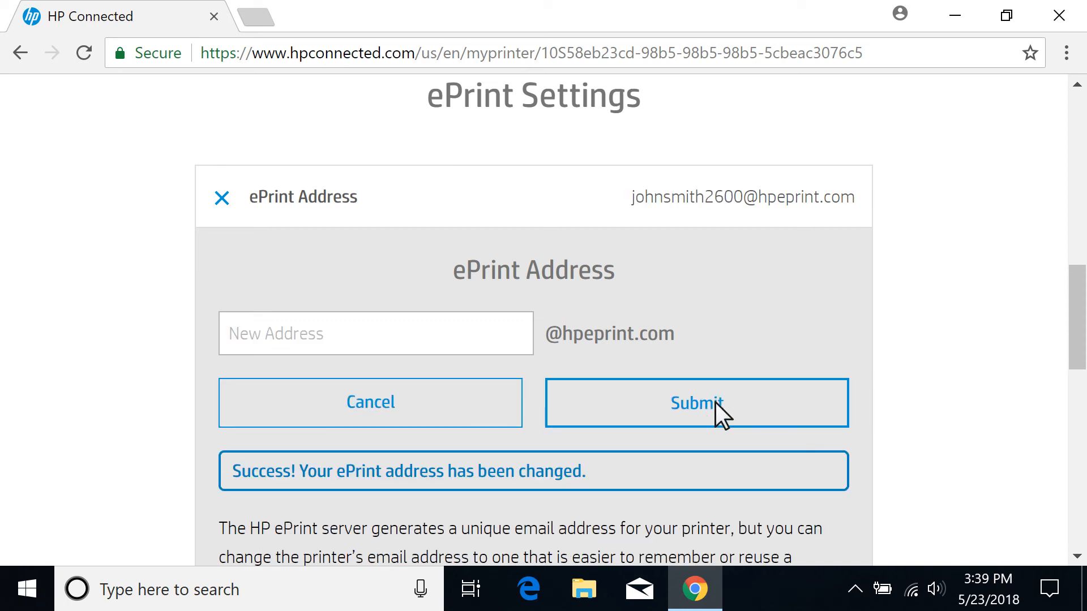